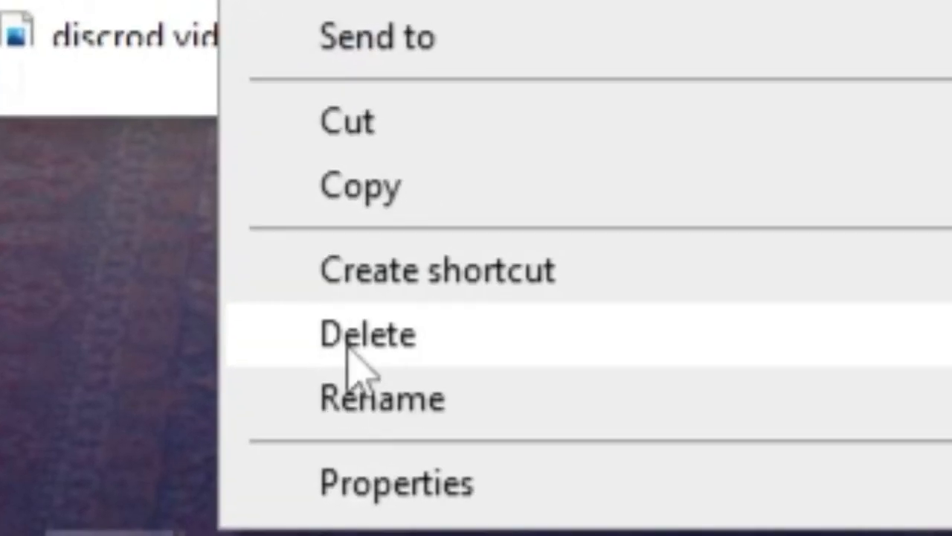
Delete the unwanted file from the folder via the context menu.
left_click(368, 333)
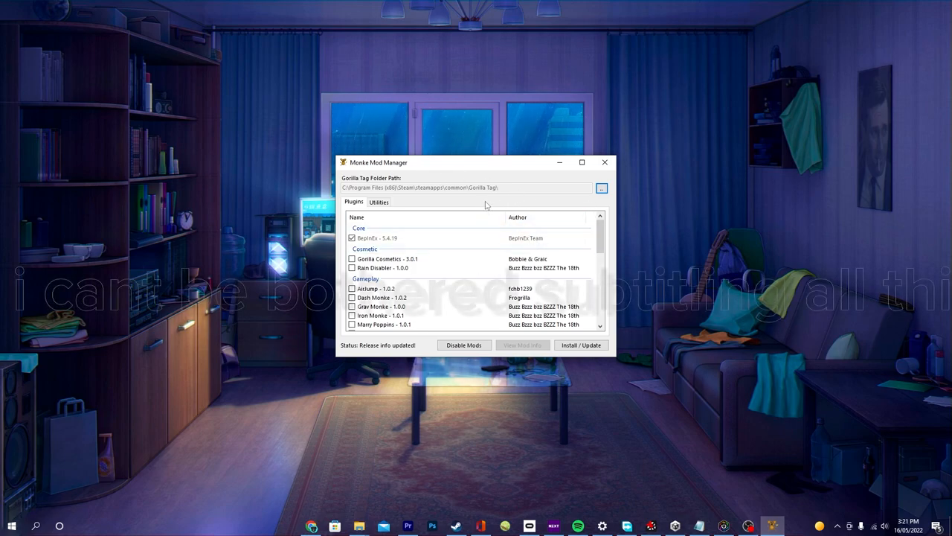
mouse_move(559, 382)
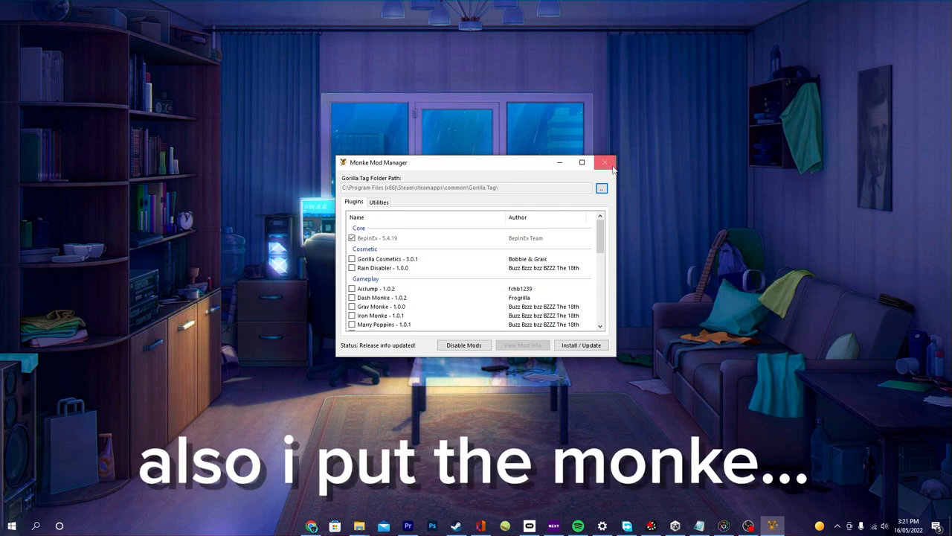
mouse_move(490, 181)
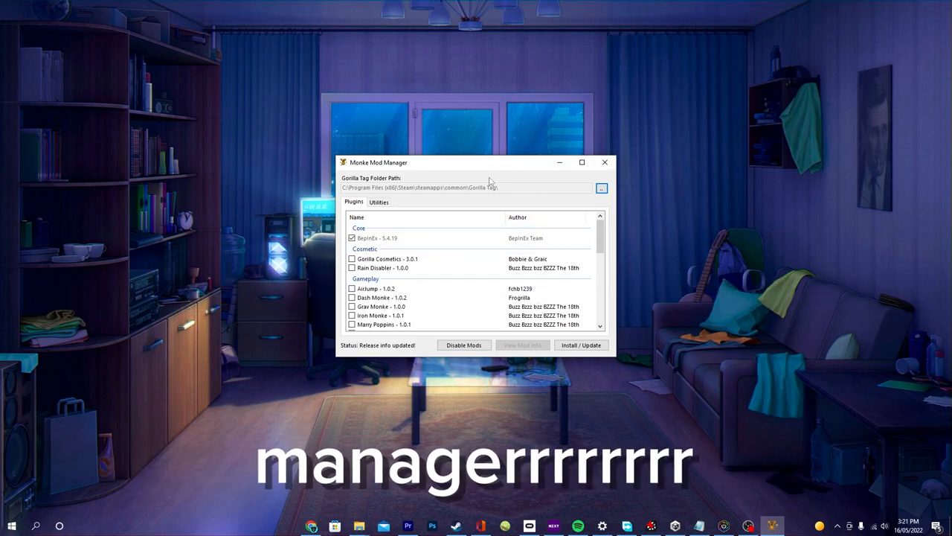
mouse_move(479, 310)
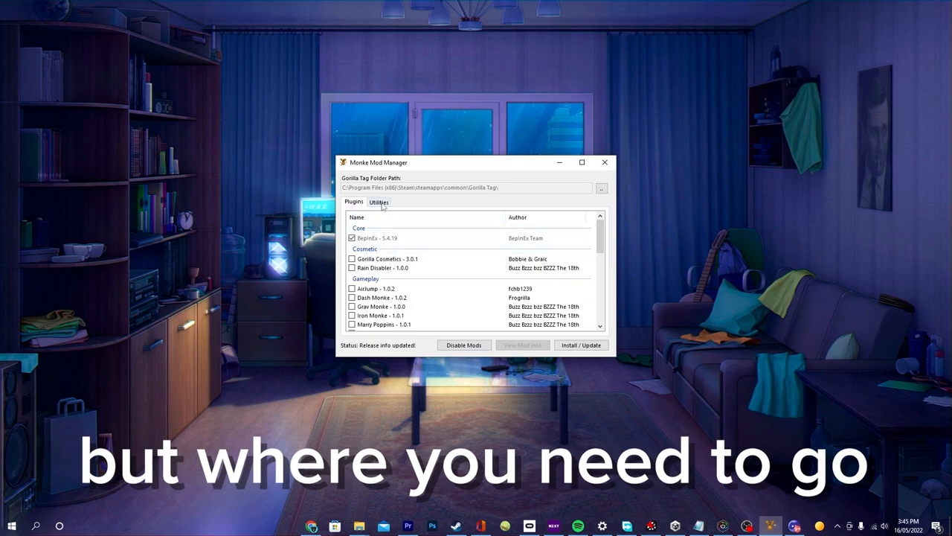
Close the Monke Mod Manager window, leaving the desktop visible.
left_click(378, 202)
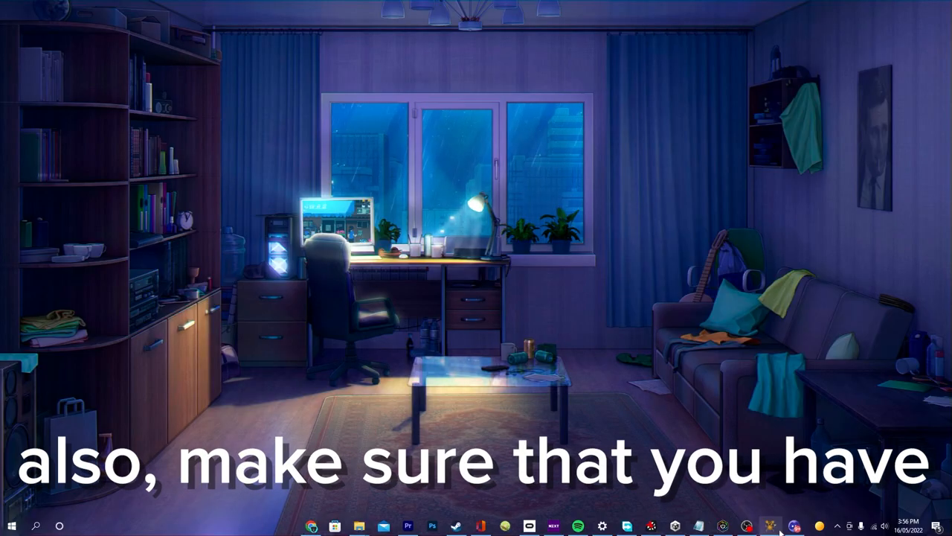
Tick the wanted mods in the Plugins list and install them into Gorilla Tag.
left_click(771, 527)
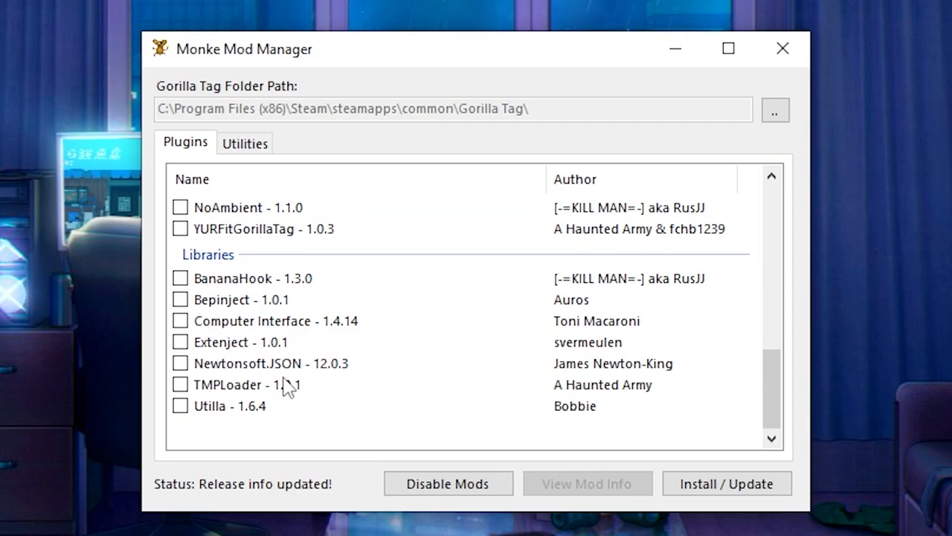
left_click(180, 341)
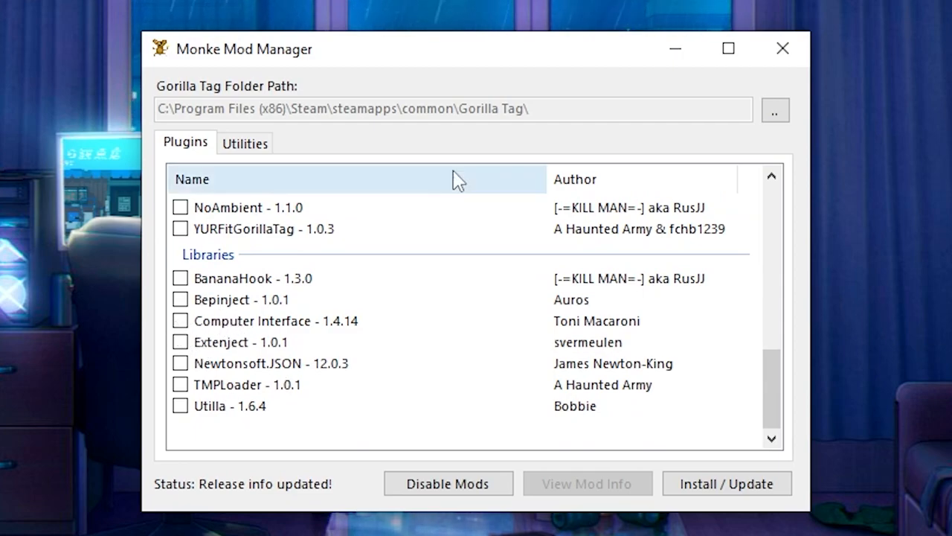
left_click(674, 48)
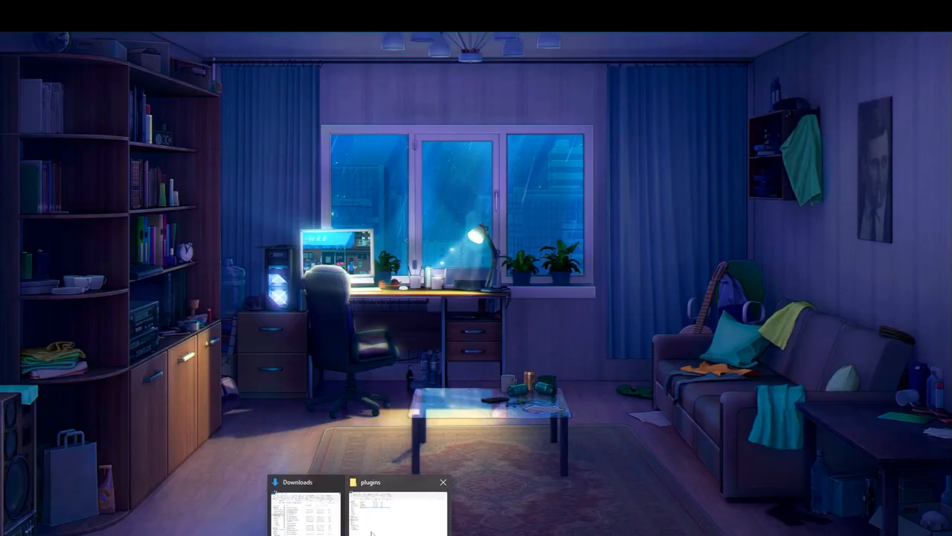
left_click(399, 514)
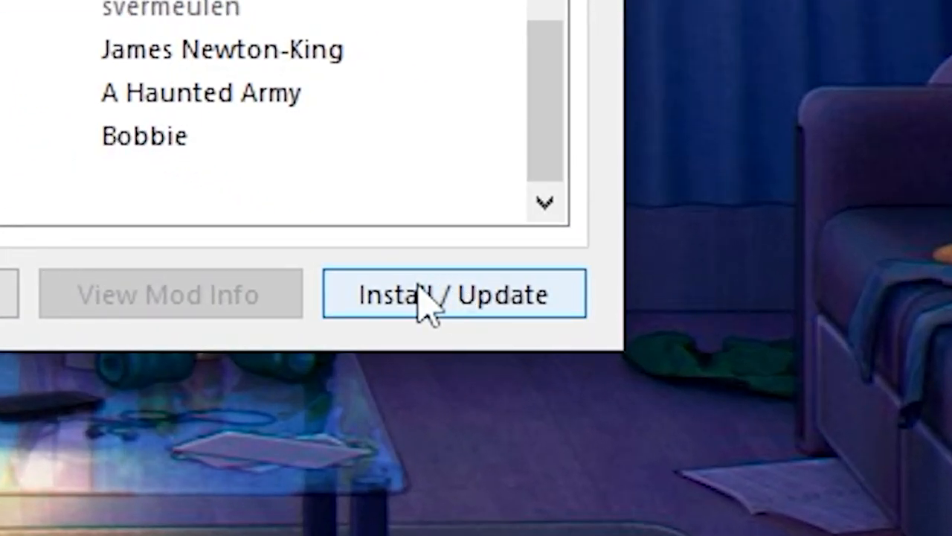
left_click(452, 293)
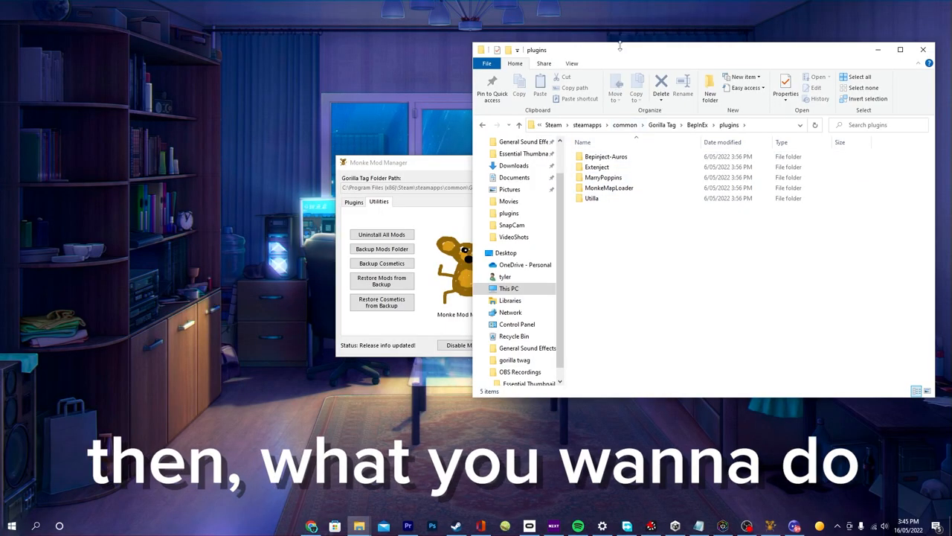
mouse_move(360, 527)
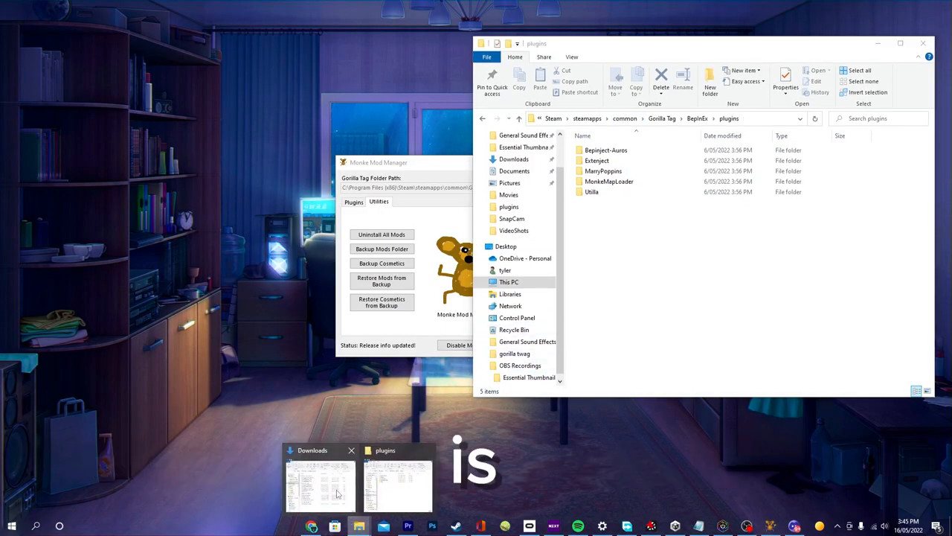
Drag MangoModMenuV4.dll from Downloads into the BepInEx plugins folder and maximize that window.
left_click(320, 484)
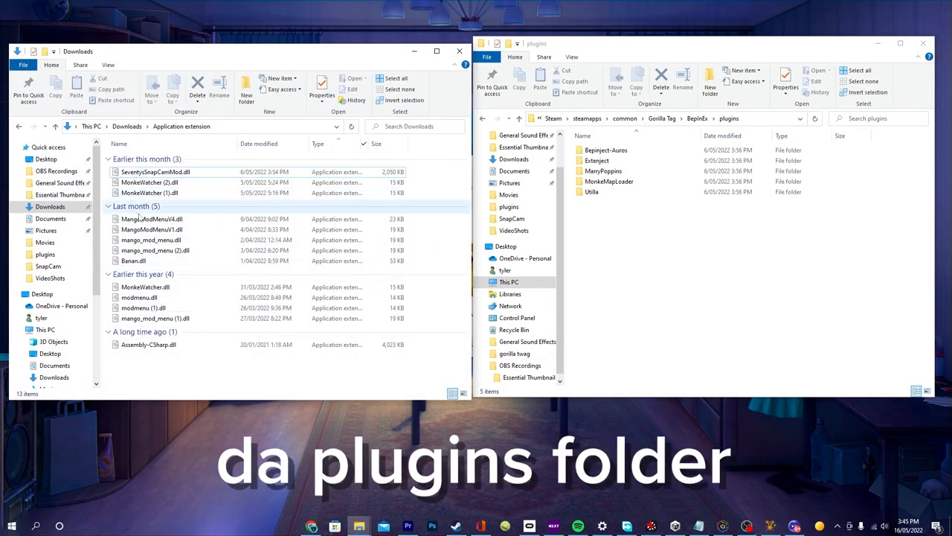
left_click_drag(152, 218, 662, 253)
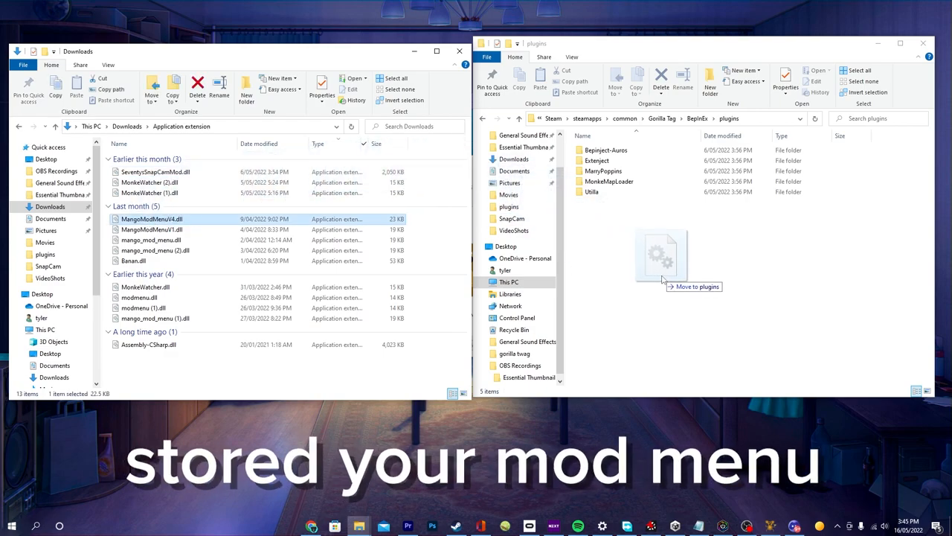
left_click_drag(152, 219, 661, 256)
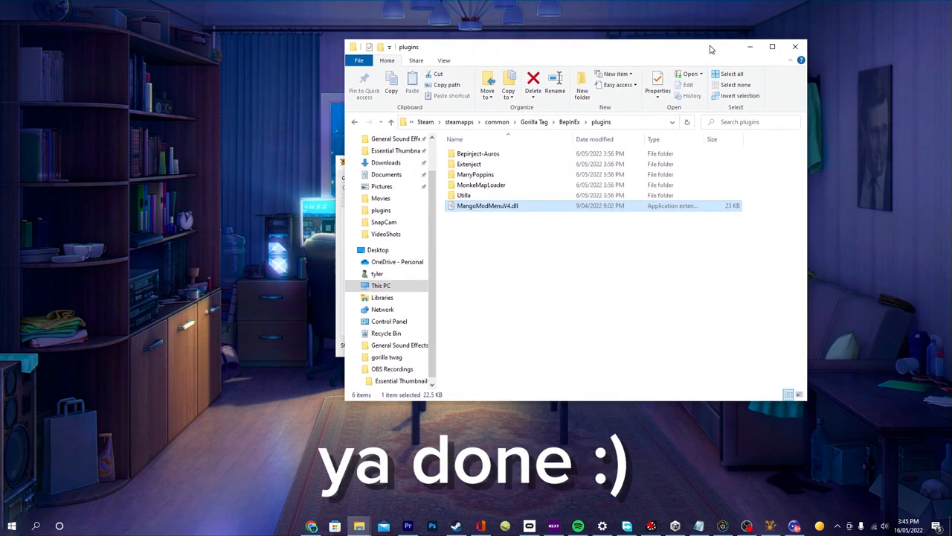
left_click(772, 46)
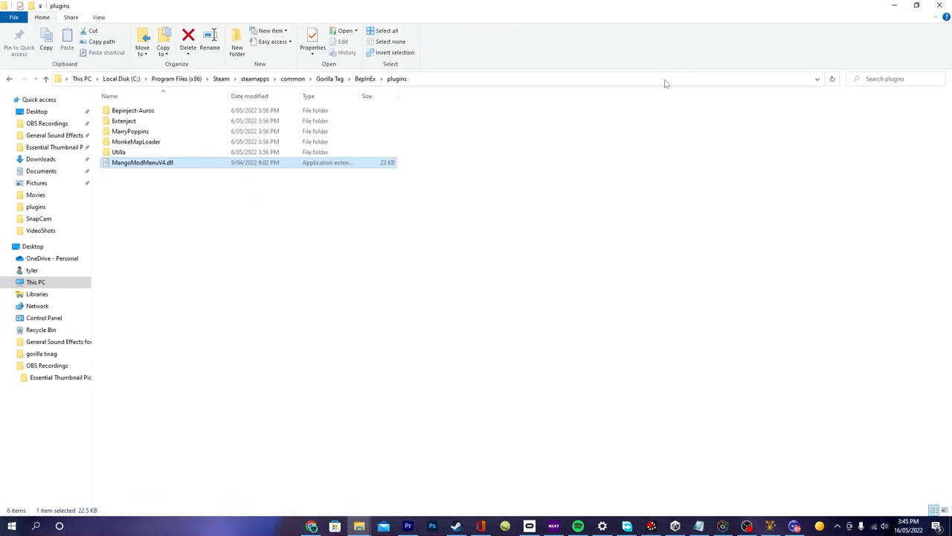
mouse_move(861, 9)
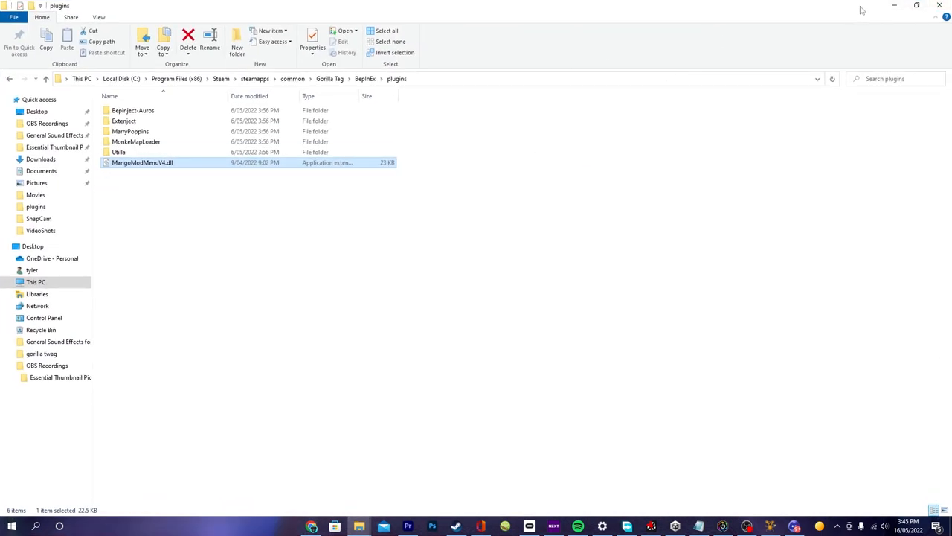